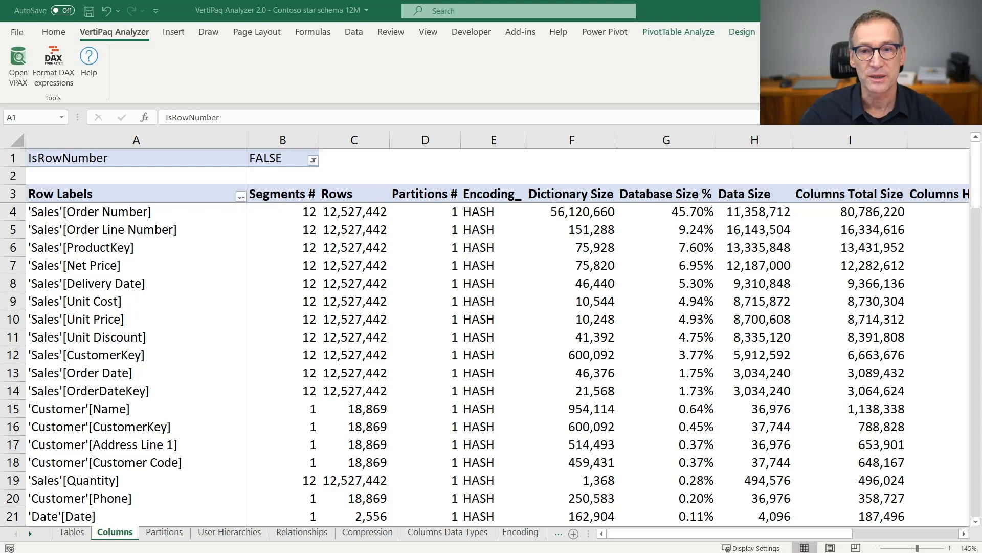
pyautogui.moveTo(611, 201)
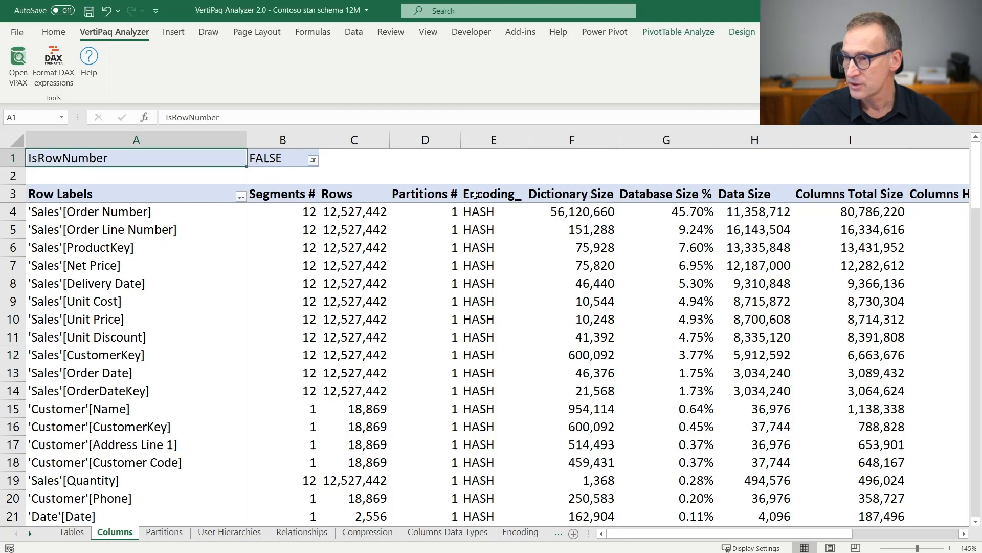
# Sort the Columns pivot table by Columns Total Size, largest to smallest.
pyautogui.click(850, 194)
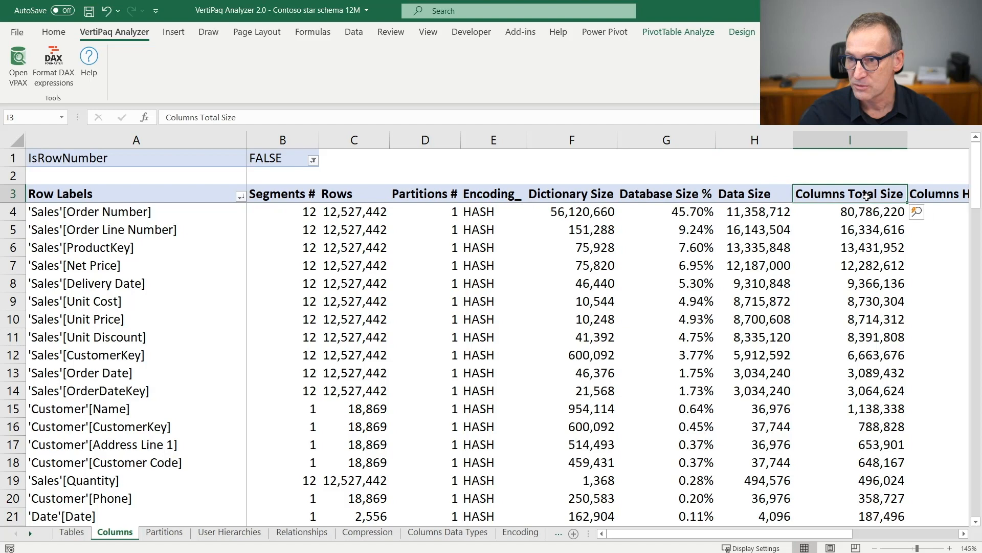
pyautogui.rightClick(850, 193)
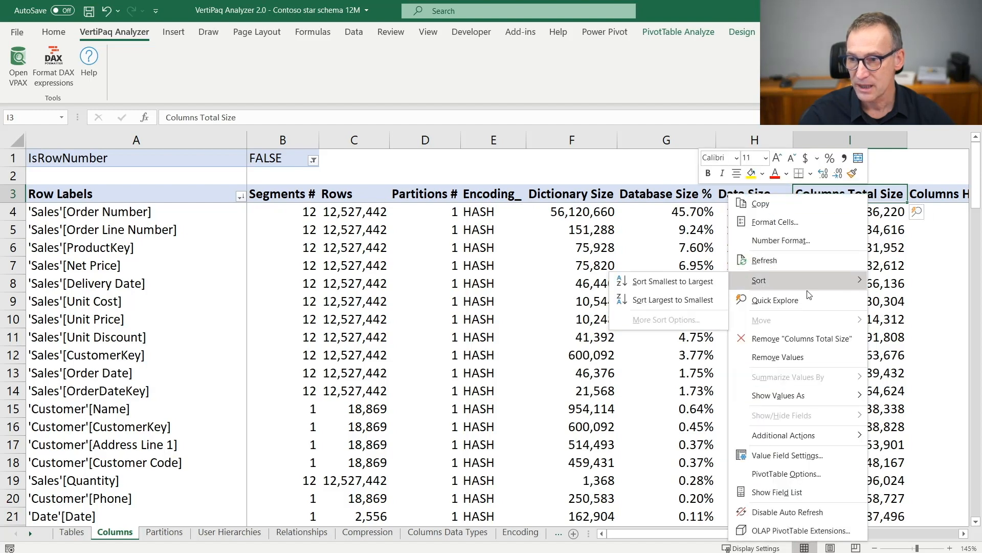
pyautogui.moveTo(674, 300)
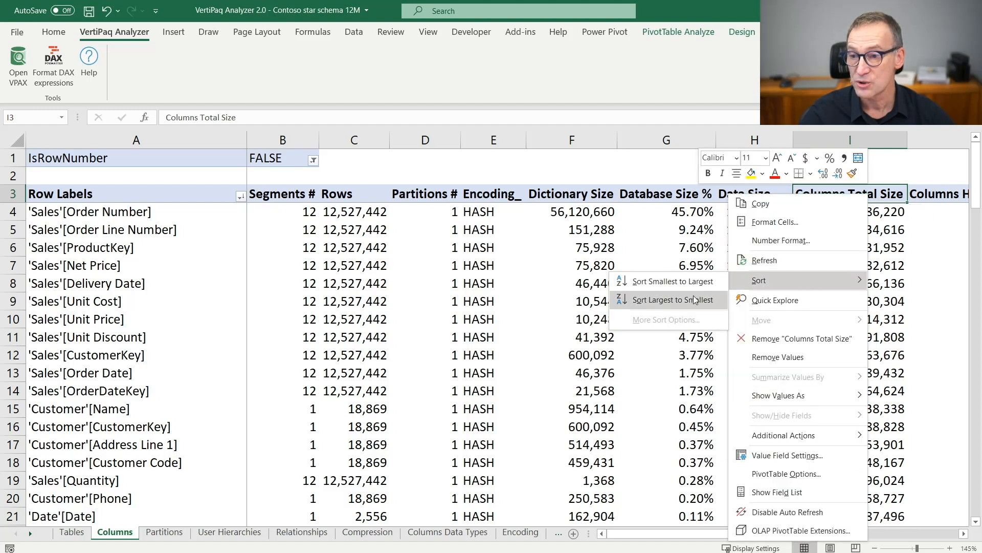
pyautogui.click(670, 299)
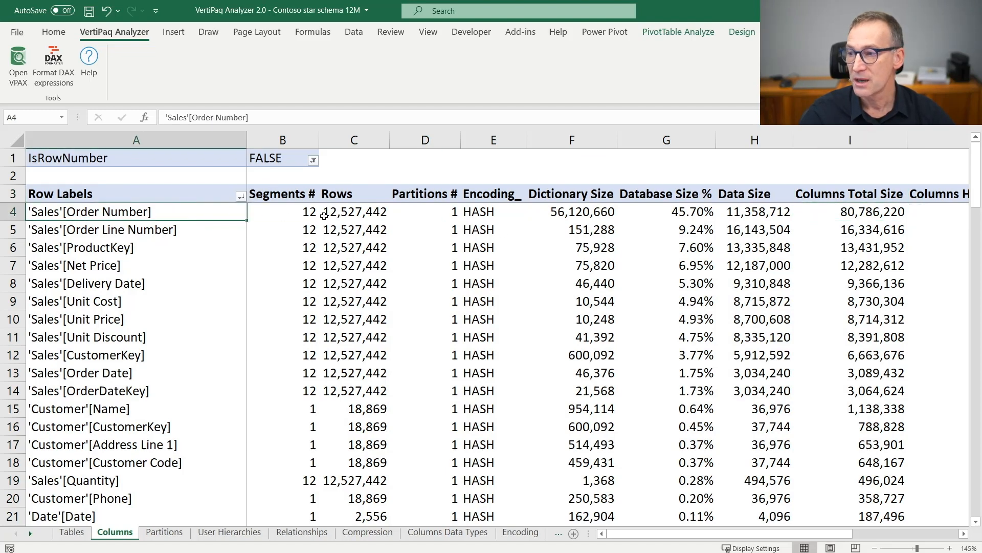
pyautogui.click(353, 210)
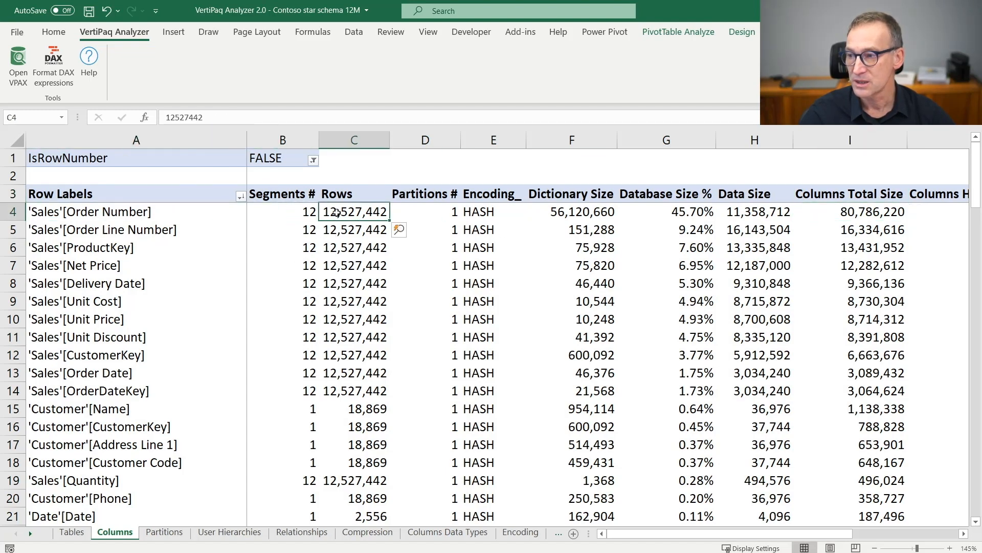
pyautogui.moveTo(549, 203)
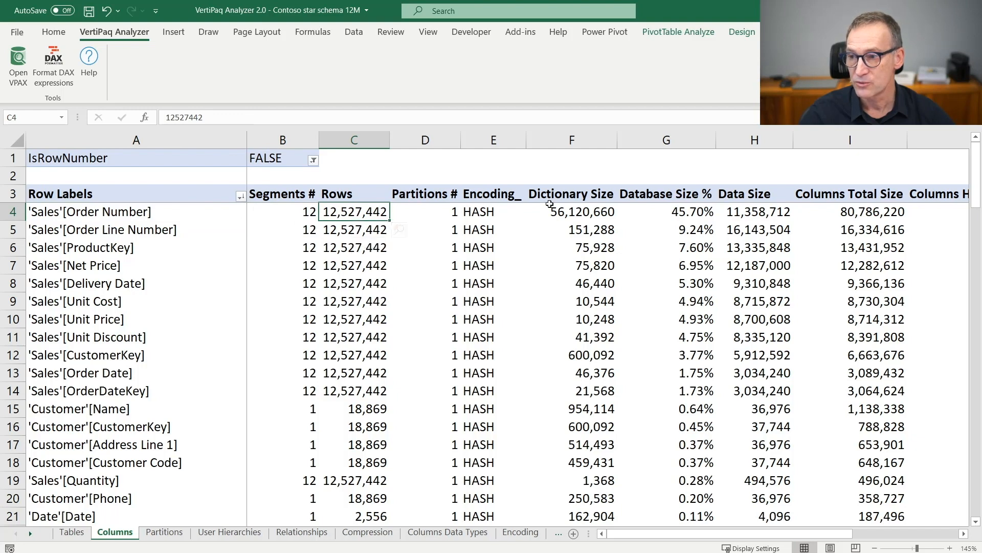
pyautogui.click(849, 210)
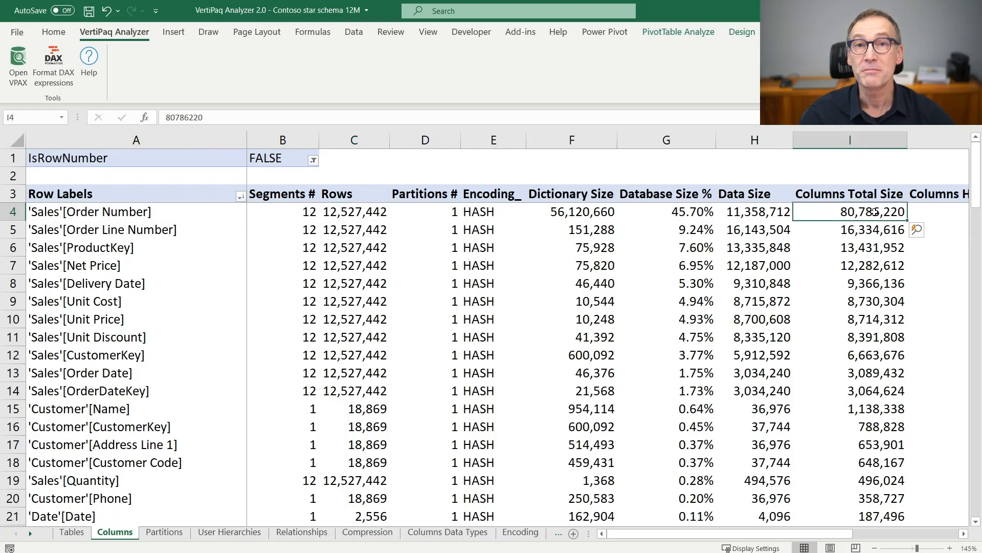
pyautogui.moveTo(851, 211)
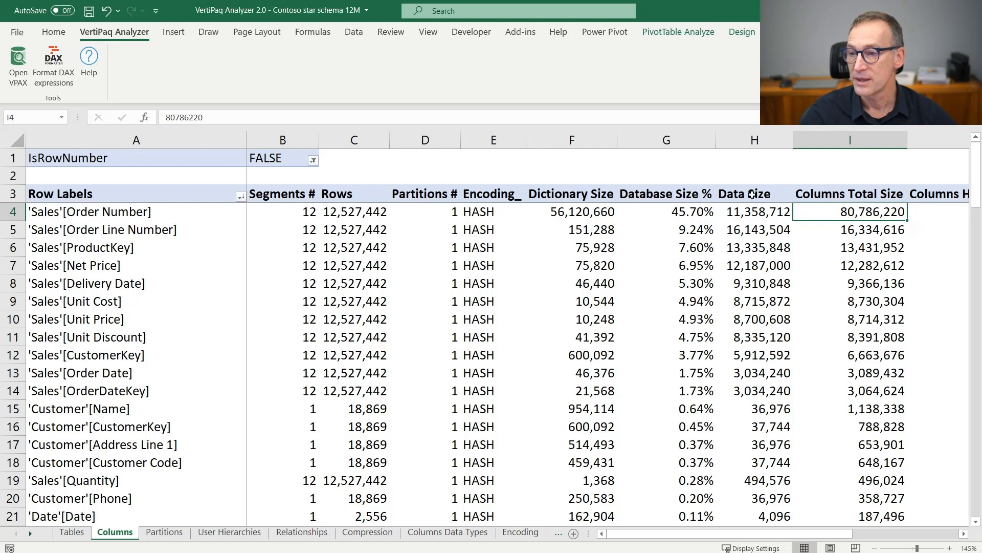
pyautogui.click(666, 211)
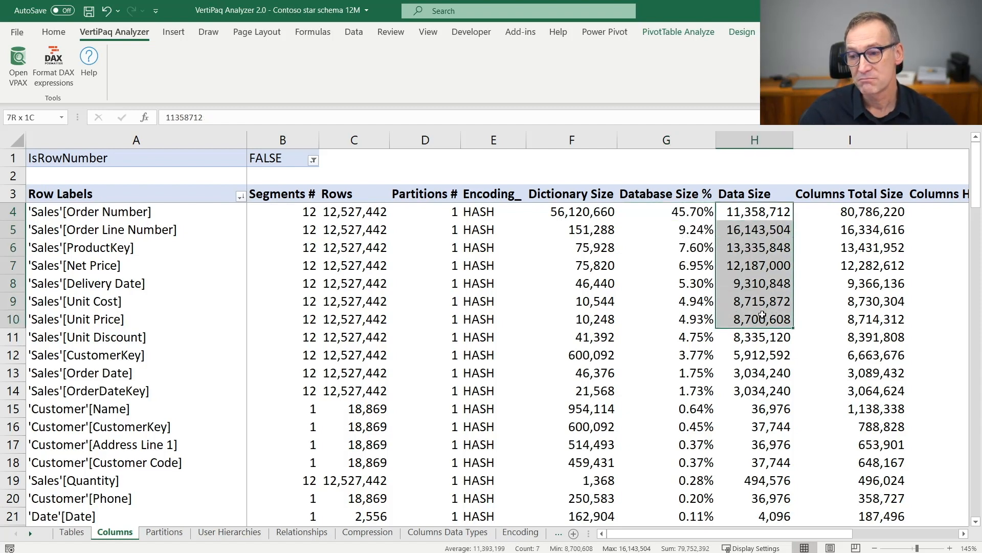
pyautogui.click(754, 301)
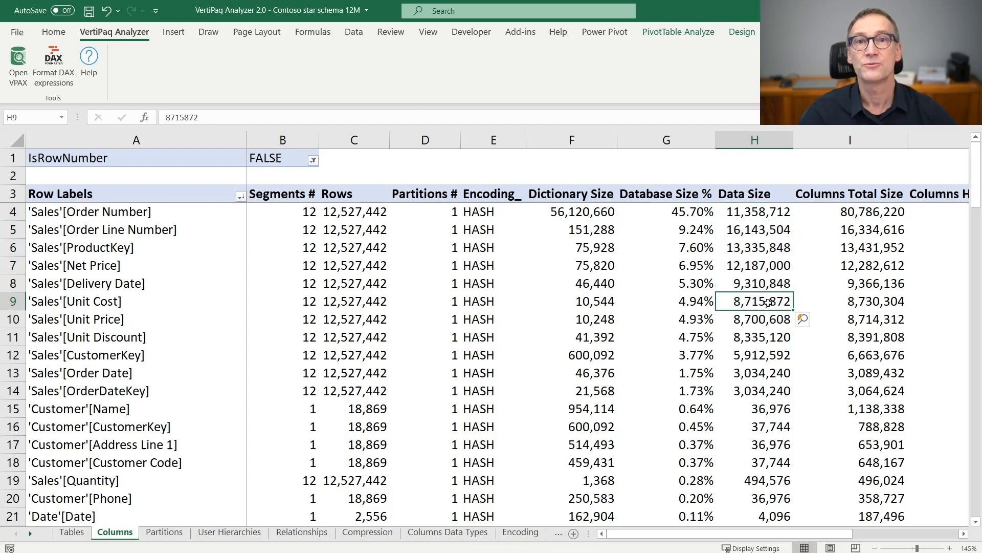
pyautogui.moveTo(754, 301)
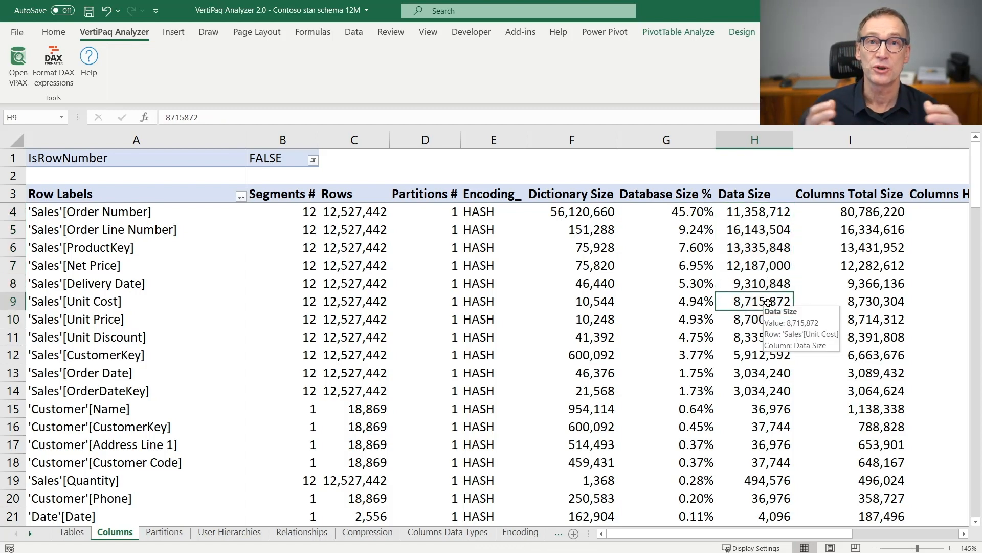